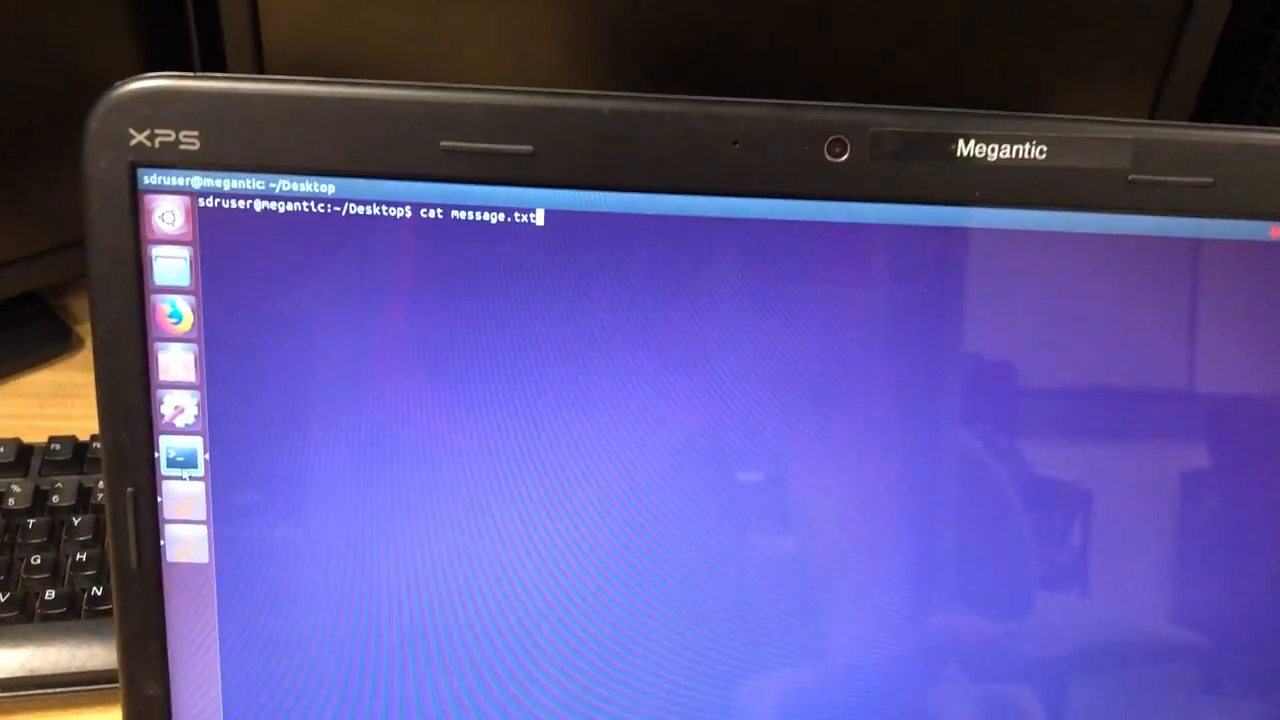
Run 'cat message.txt' to print its repeated 'Hello World' lines in the terminal.
key("Return")
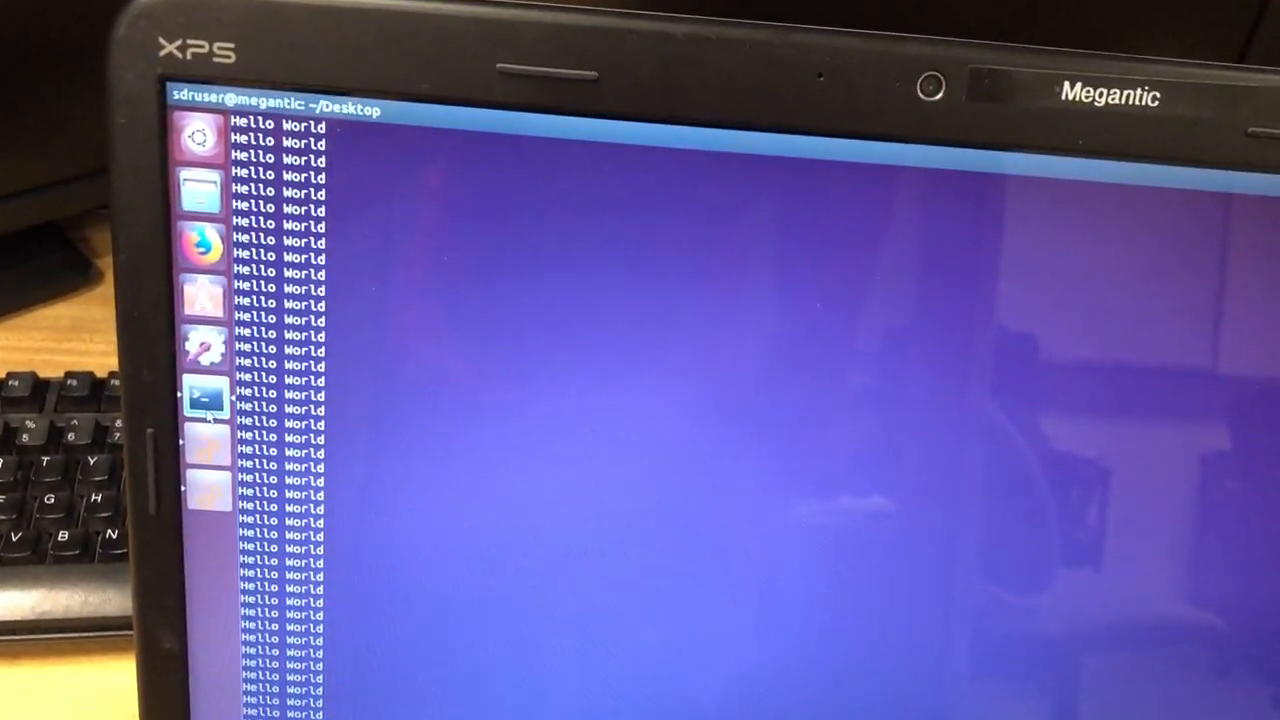